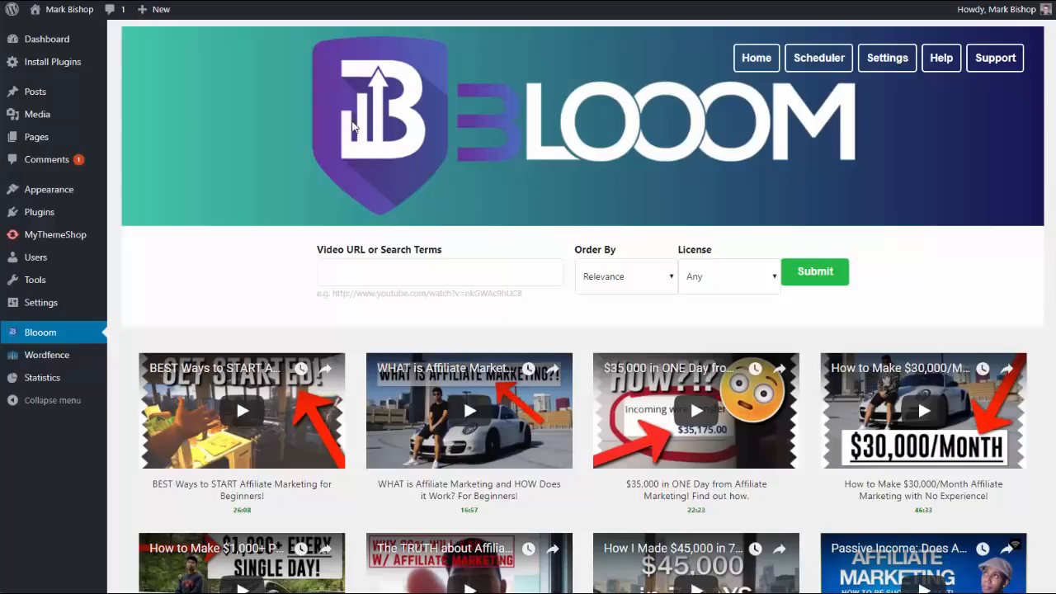
mouse_move(531, 312)
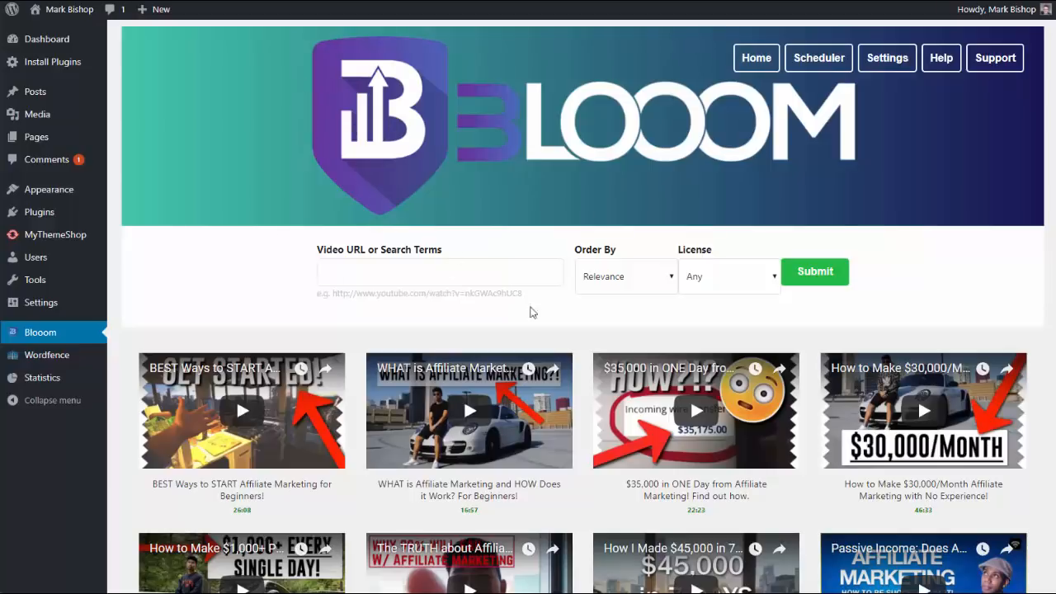
mouse_move(300, 436)
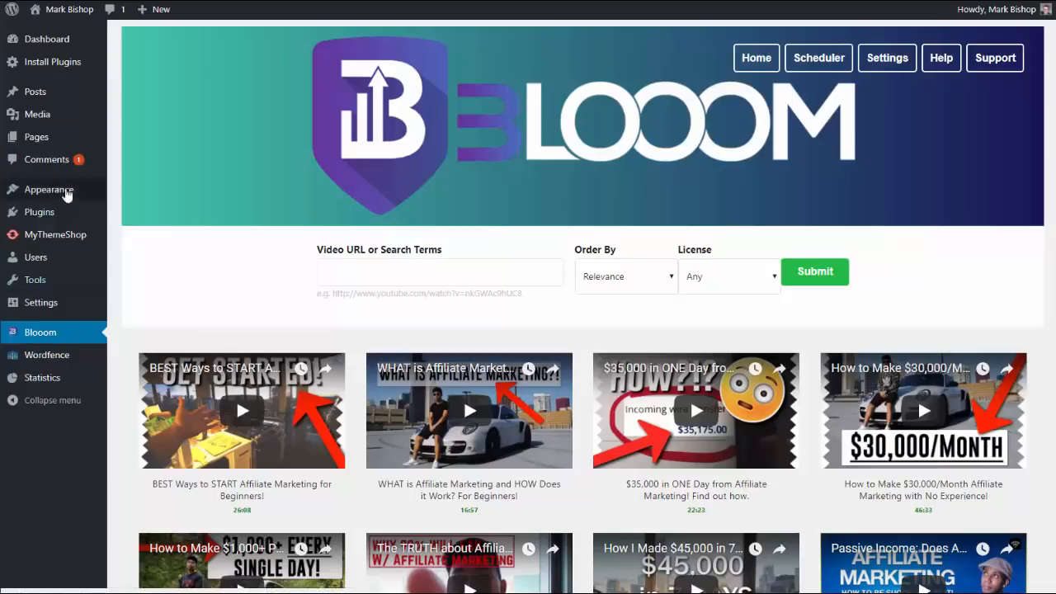
mouse_move(147, 330)
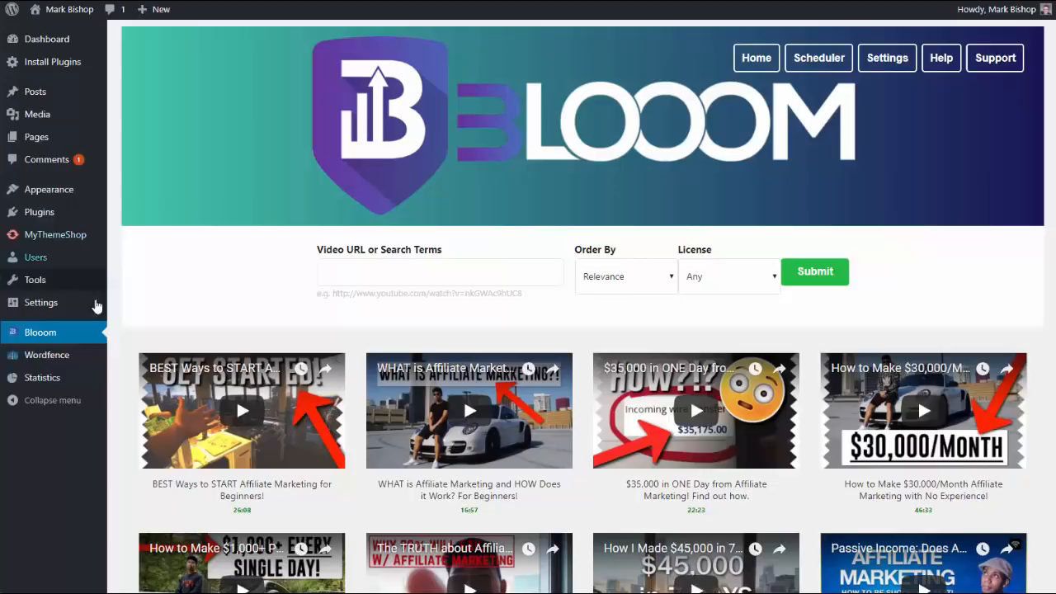
mouse_move(327, 224)
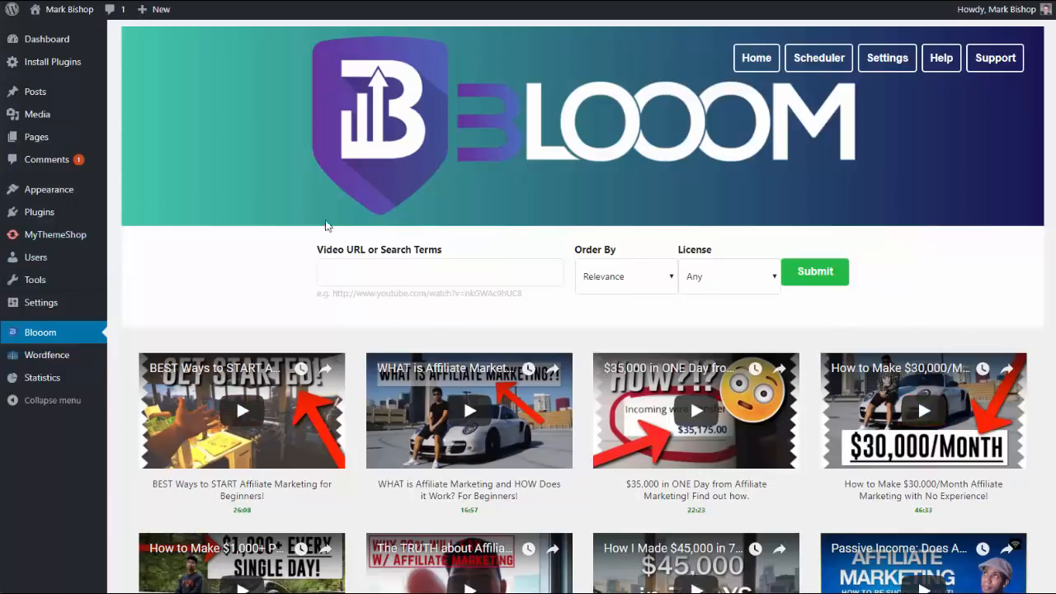
mouse_move(227, 287)
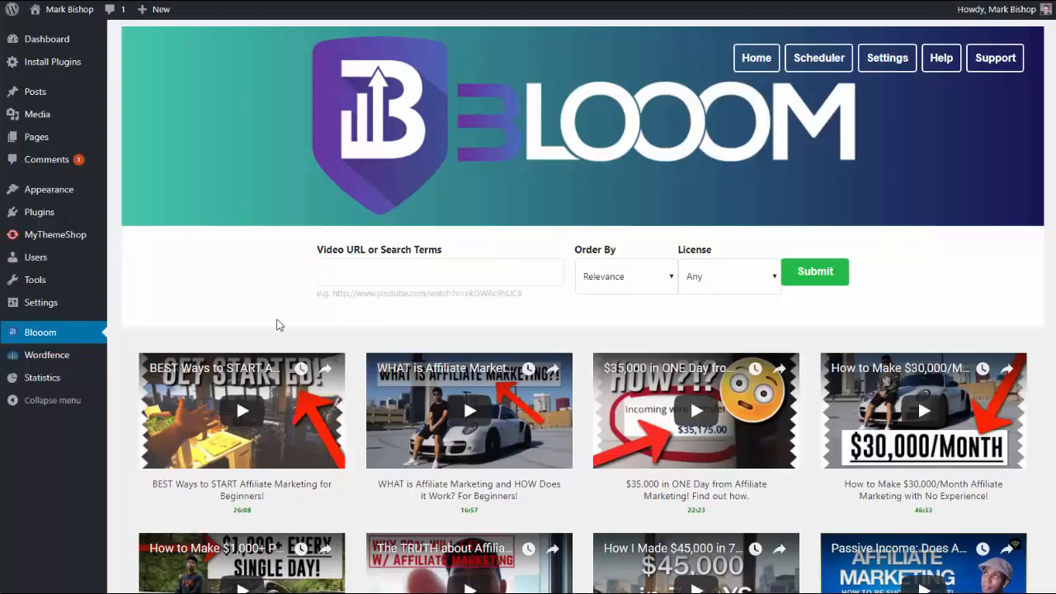
mouse_move(290, 330)
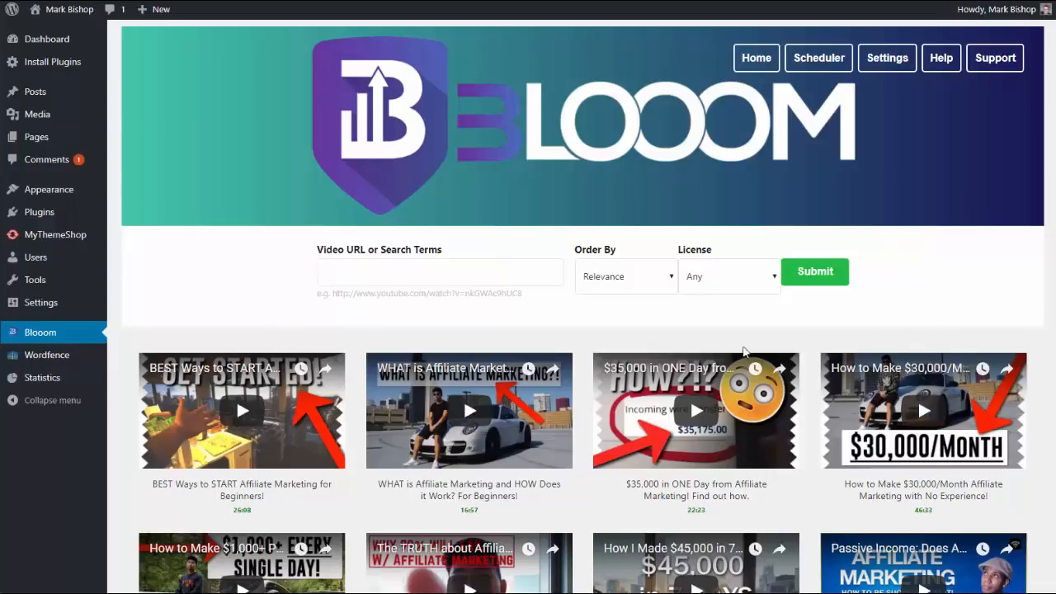
mouse_move(818, 58)
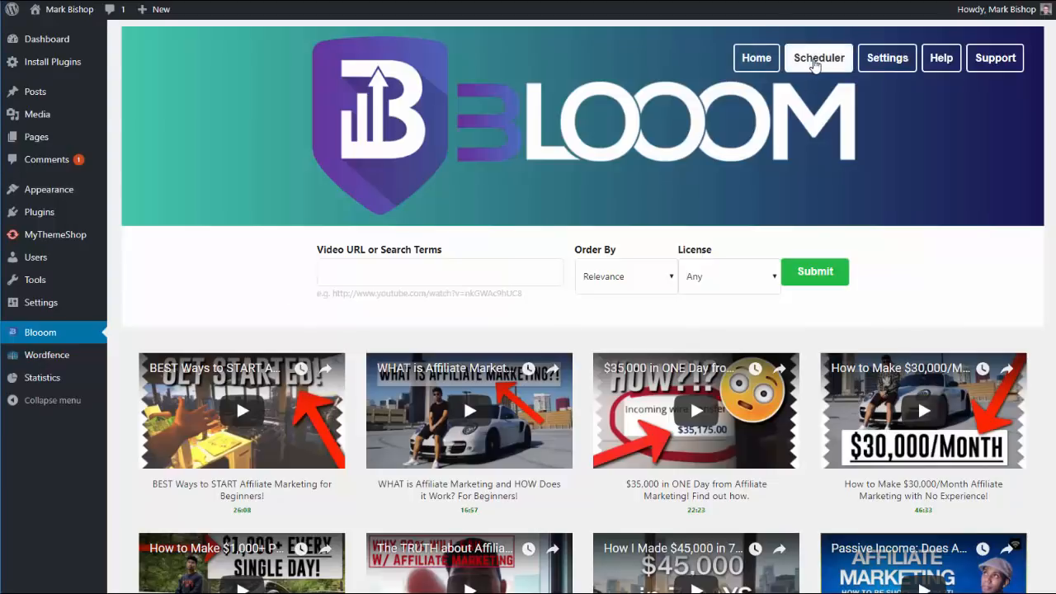
Go to the Post Scheduler page from the Blooom header, showing language EN and empty keywords
click(818, 58)
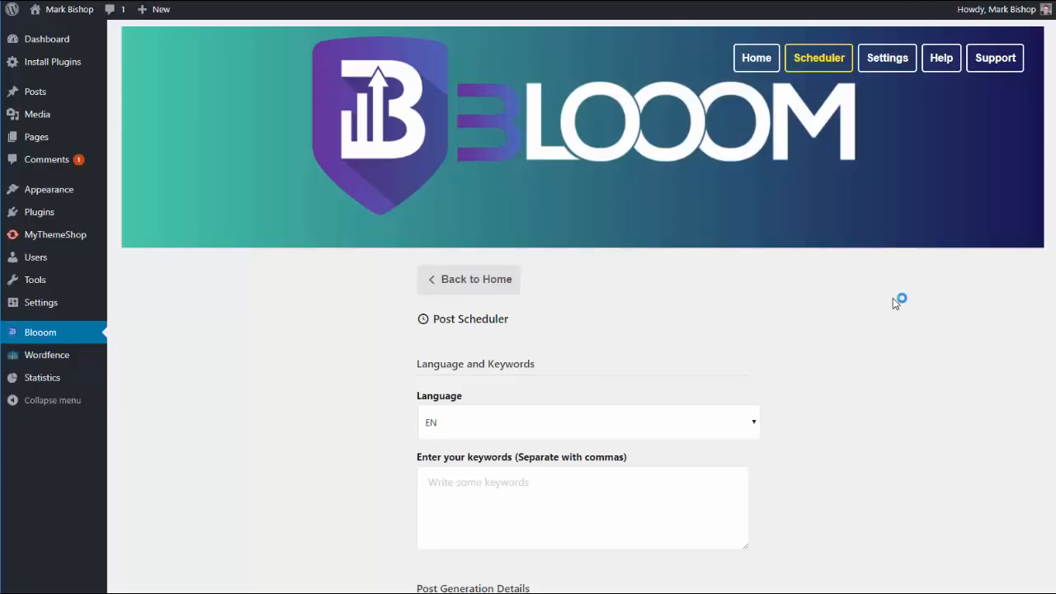
mouse_move(597, 119)
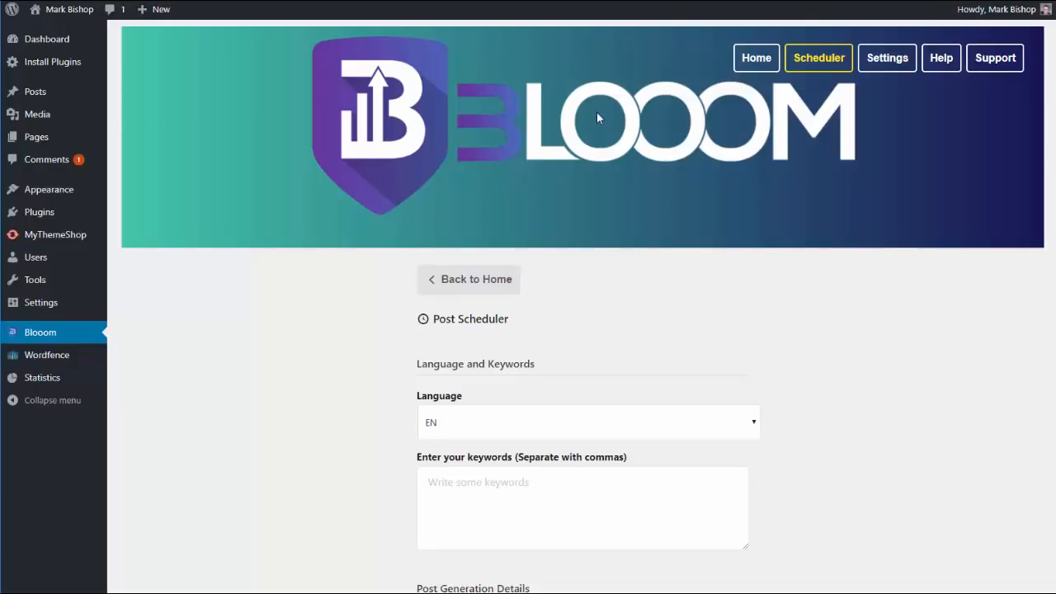
mouse_move(528, 340)
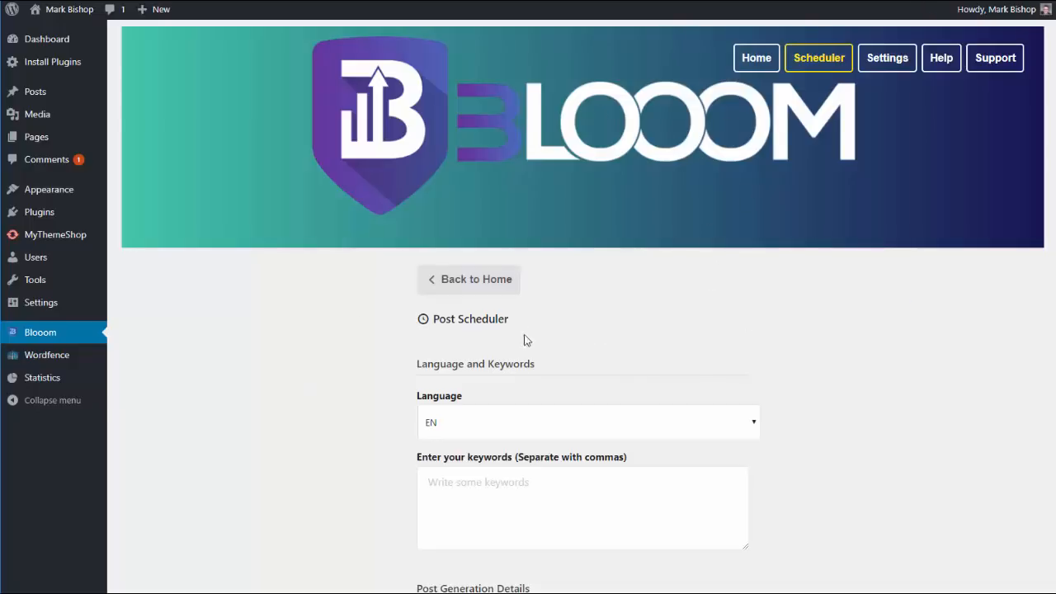
mouse_move(324, 452)
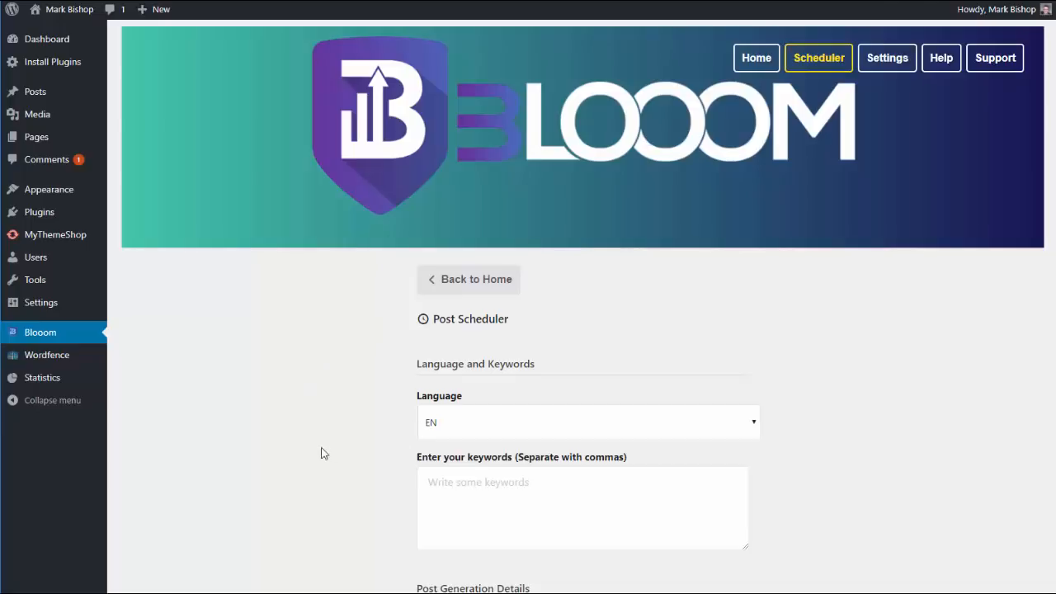
mouse_move(715, 382)
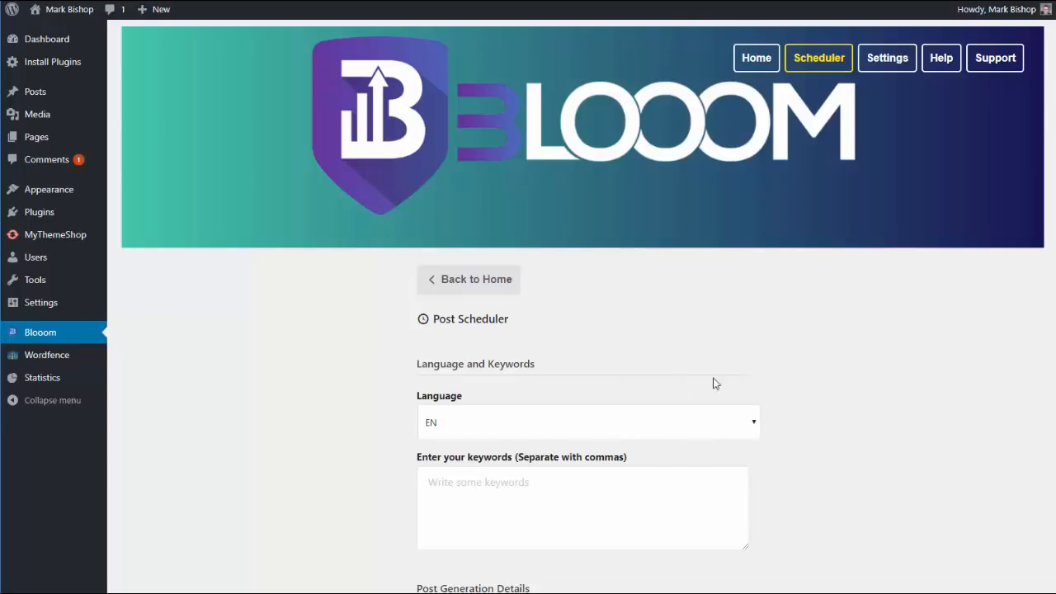
Enter keywords Affiliate marketing, Clickbank marketing and How to make money online, one per line
scroll(down, 3)
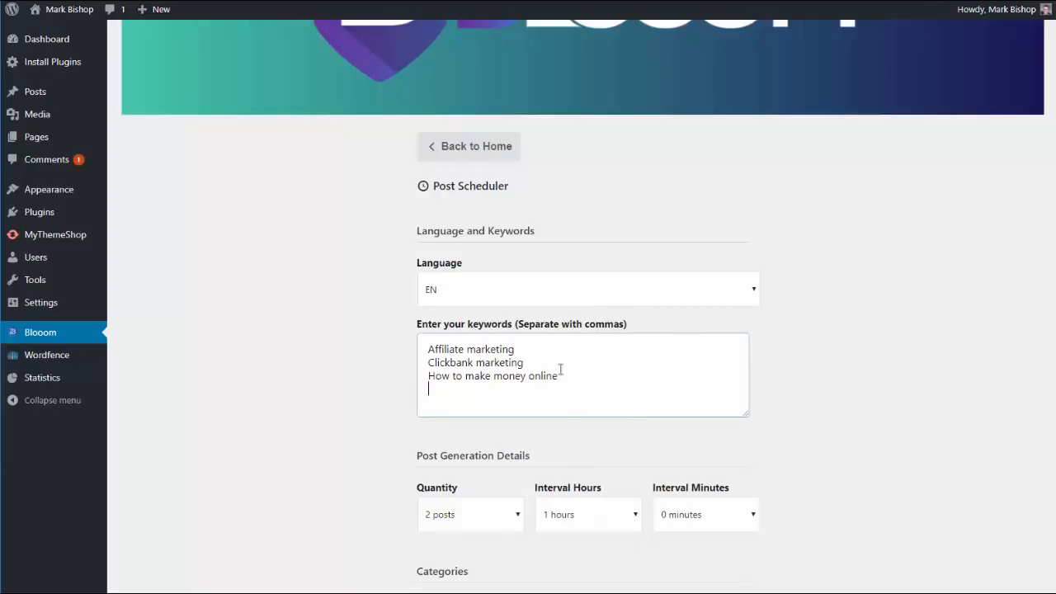
scroll(down, 3)
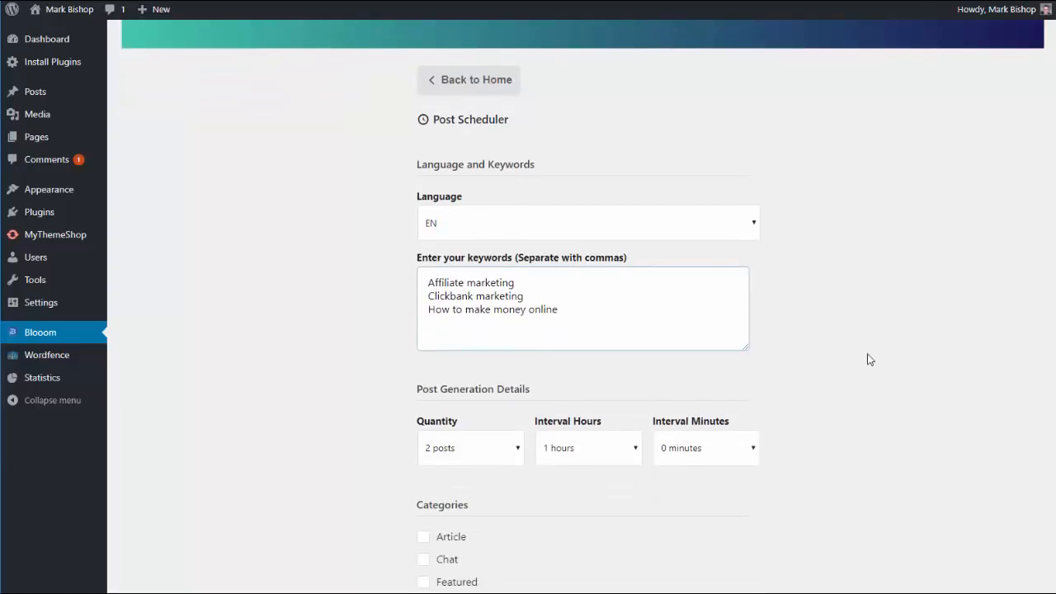
mouse_move(370, 297)
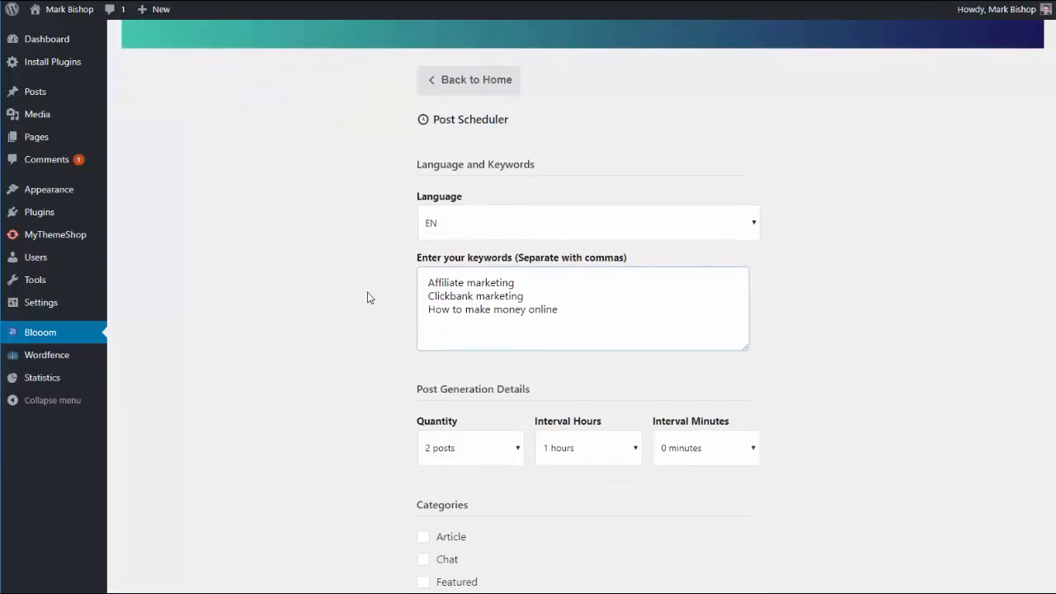
mouse_move(485, 459)
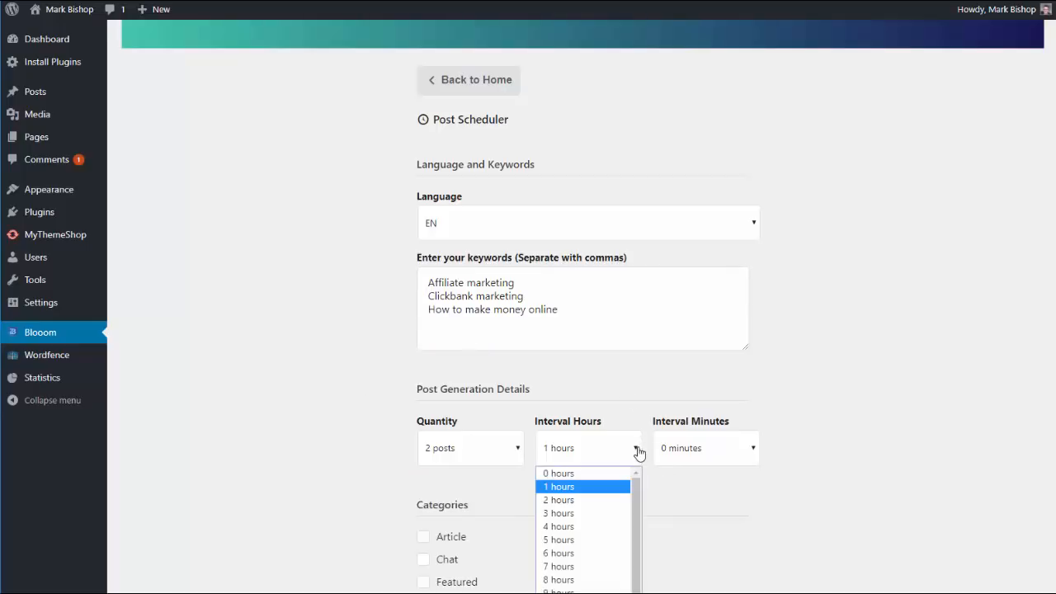
Set the post generation interval to 1 hours and 0 minutes for the 2 posts
scroll(down, 3)
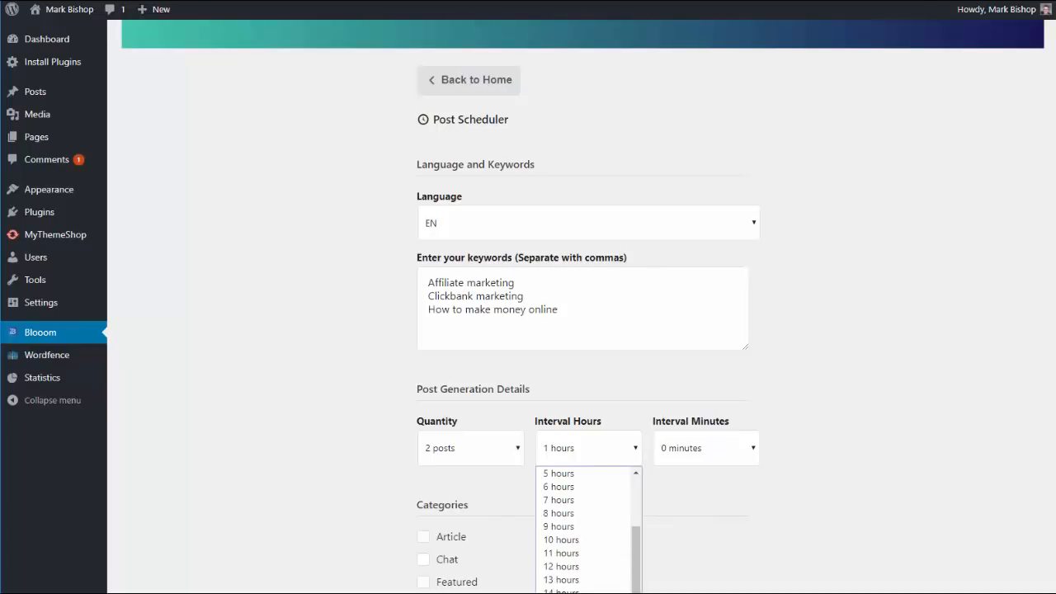
mouse_move(572, 472)
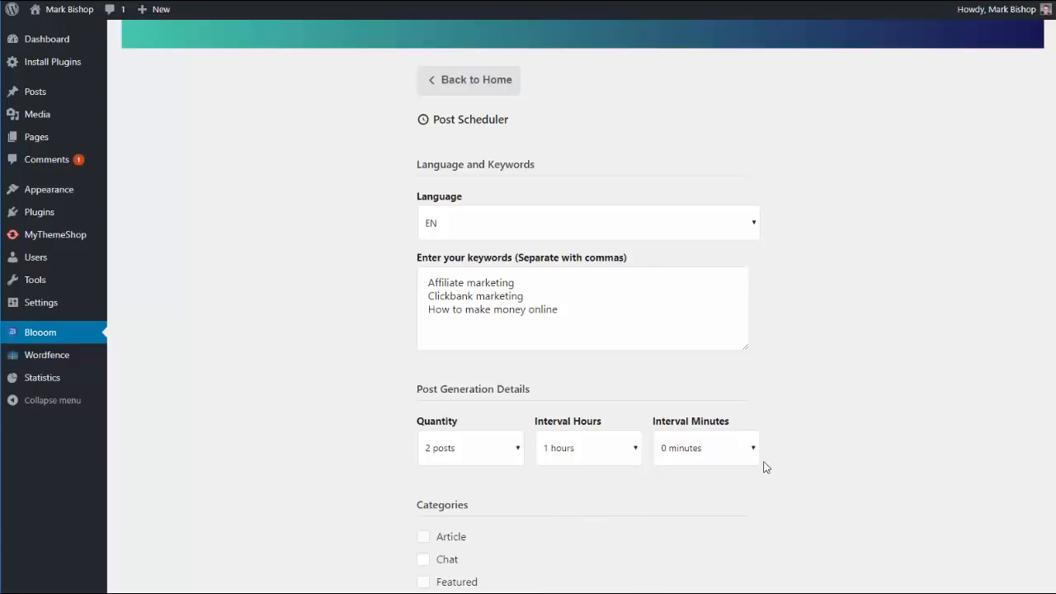
Scroll down to the Add footer link (optional) section and Generate Posts! button
scroll(down, 3)
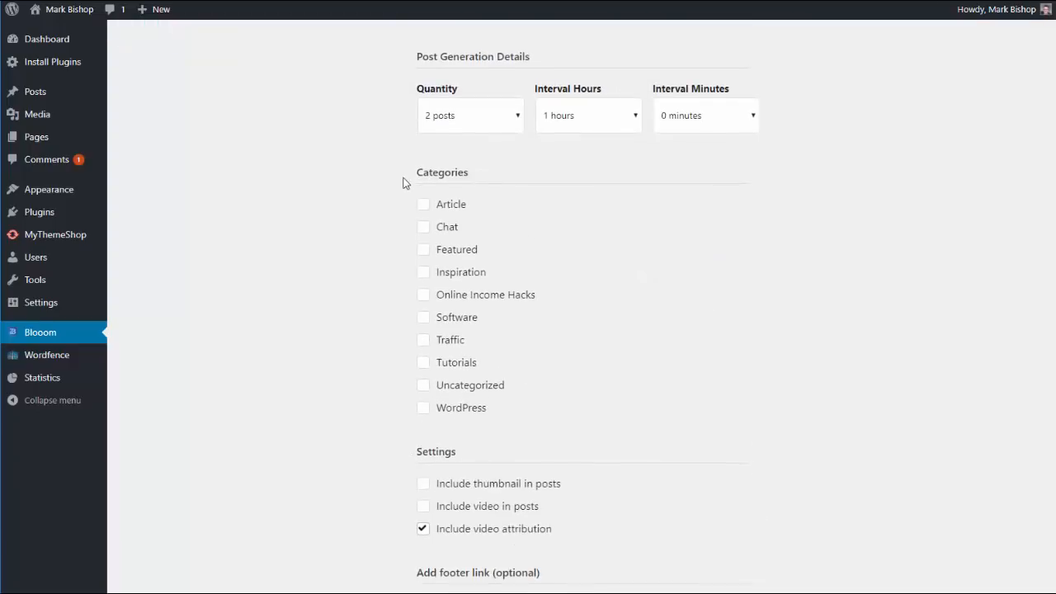
mouse_move(436, 169)
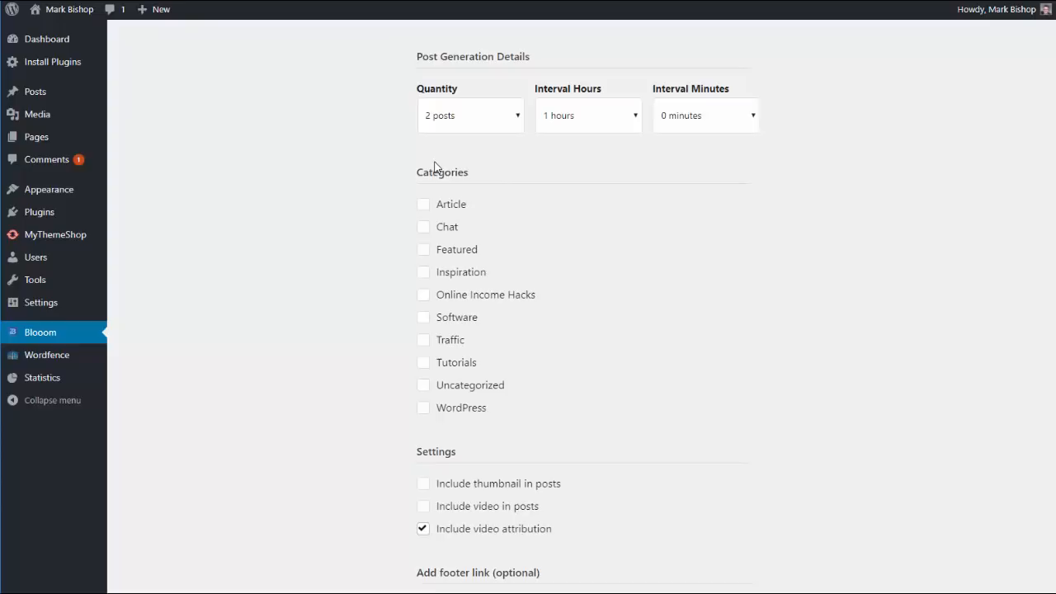
scroll(down, 3)
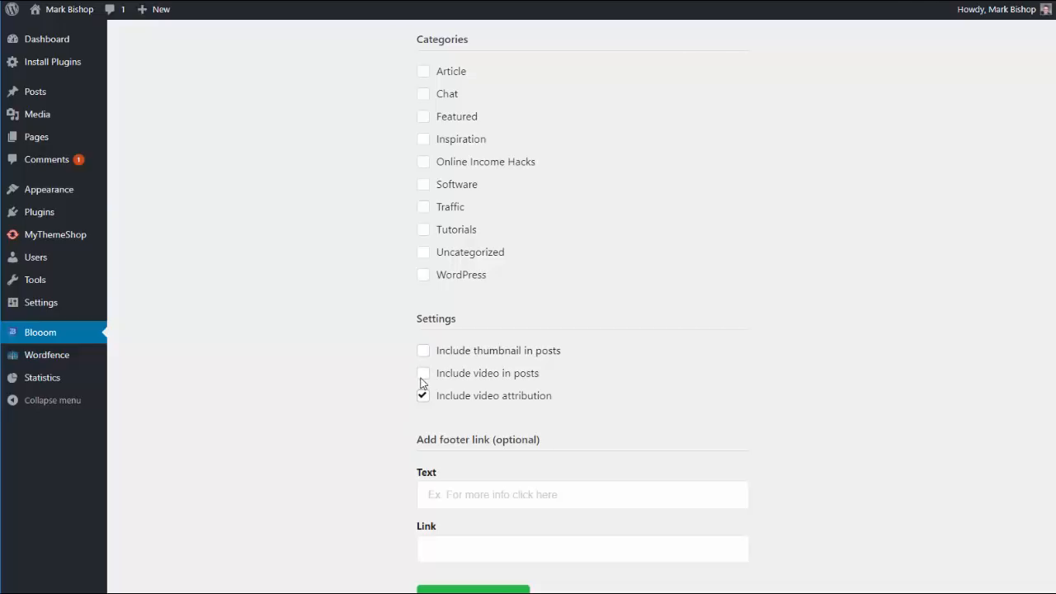
mouse_move(345, 382)
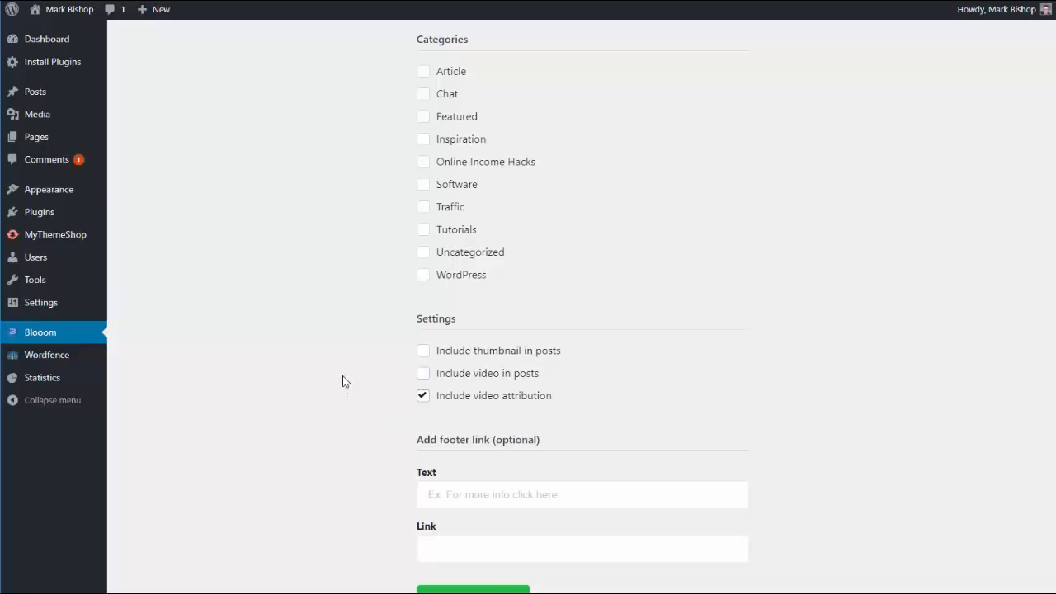
scroll(down, 3)
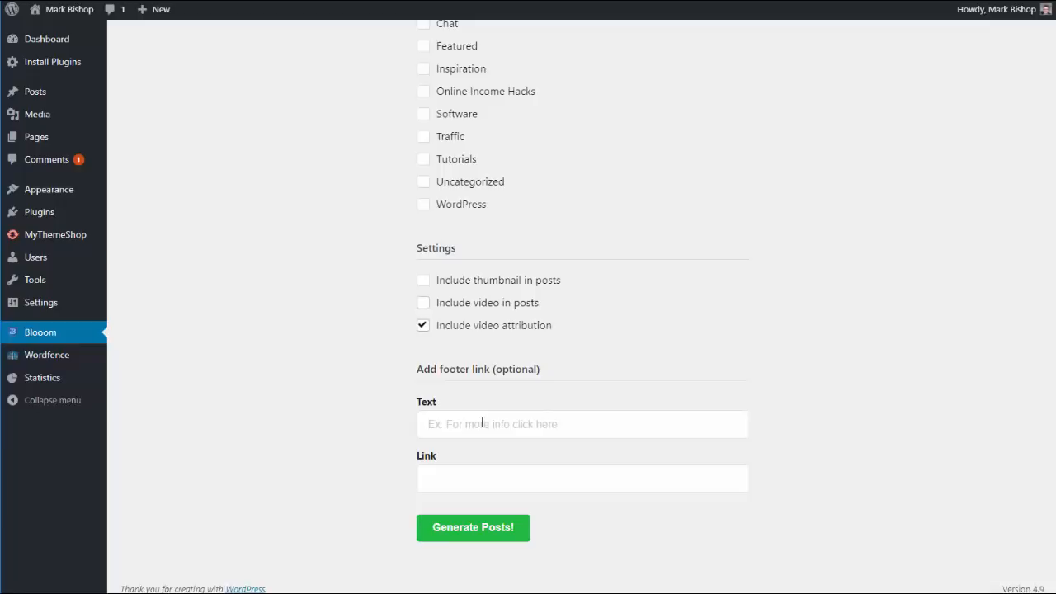
mouse_move(346, 112)
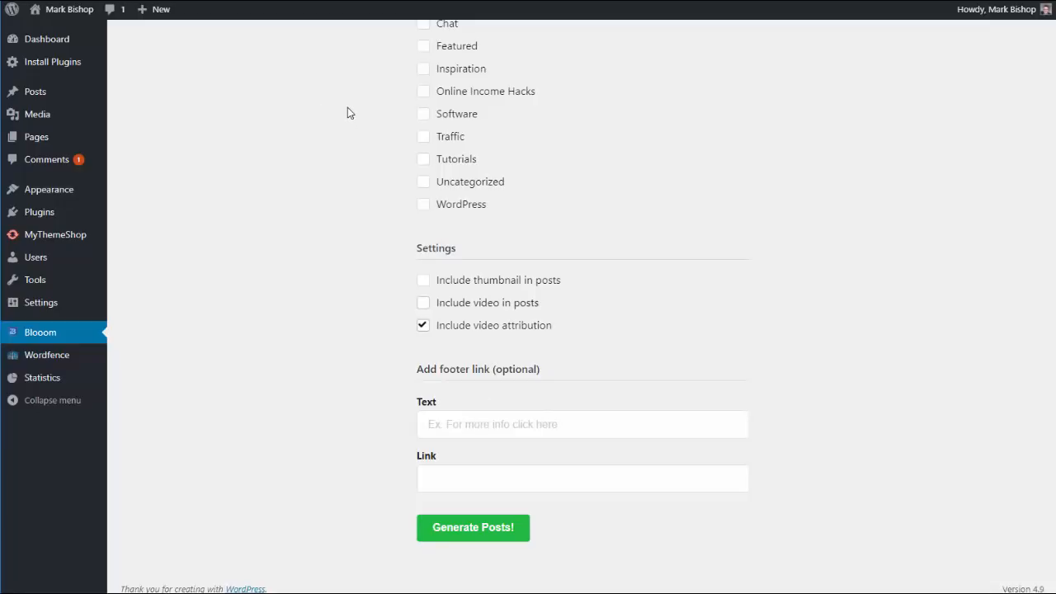
mouse_move(366, 152)
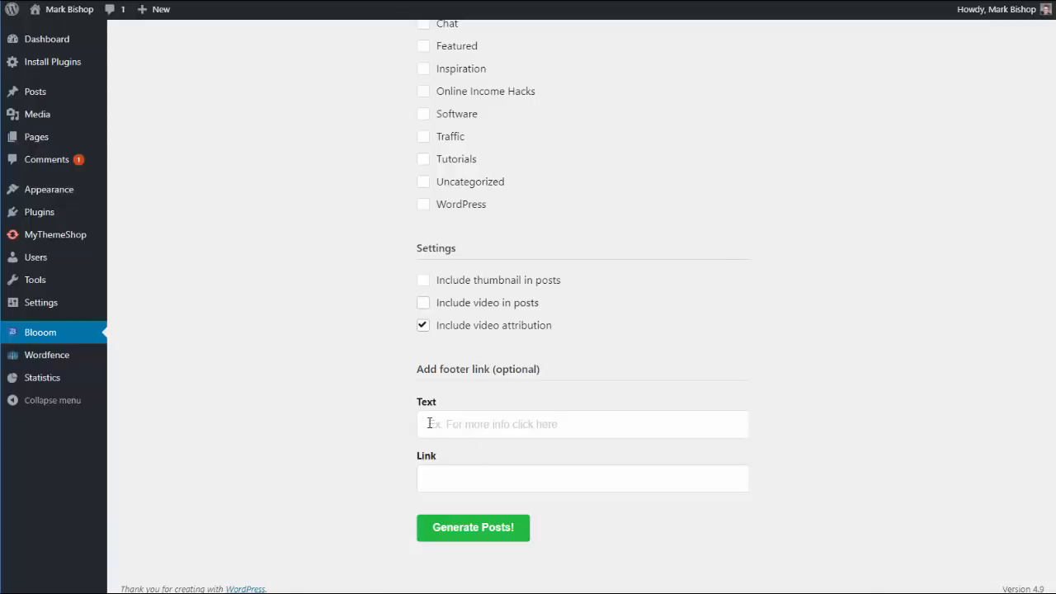
right_click(581, 422)
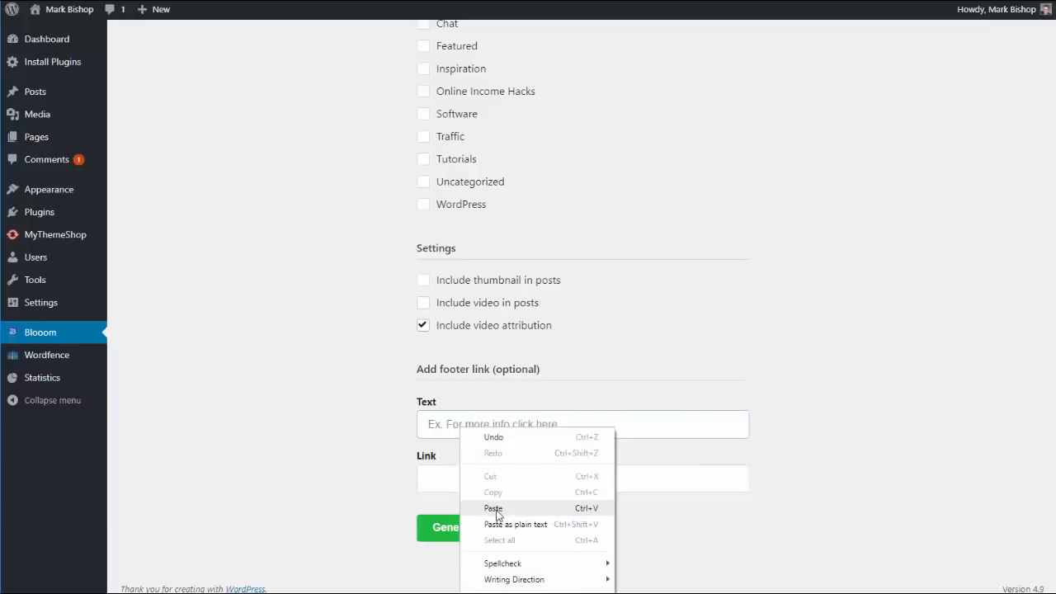
click(492, 508)
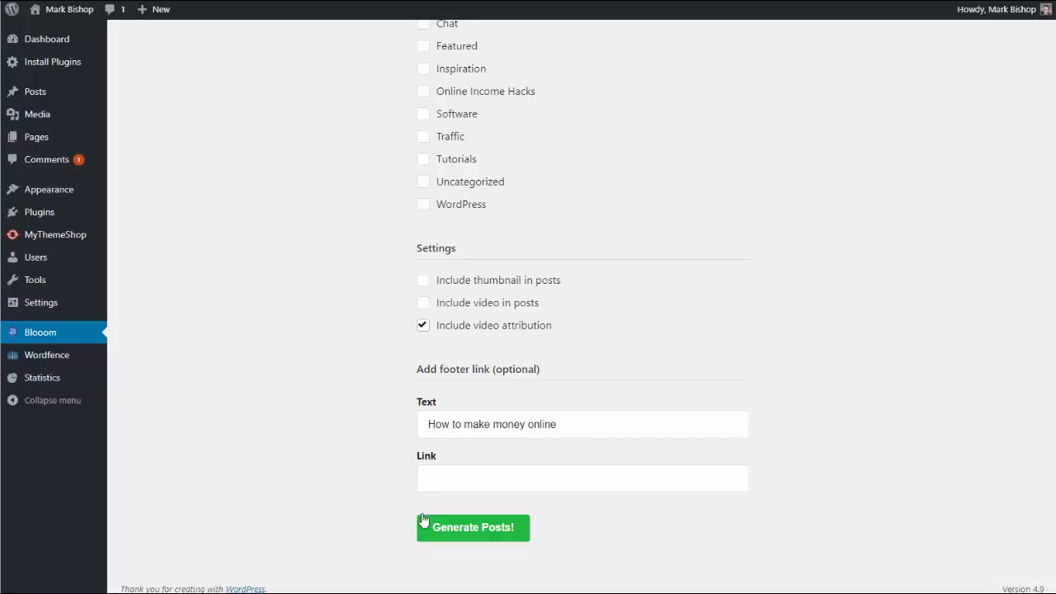
text(http://markbishop.net/)
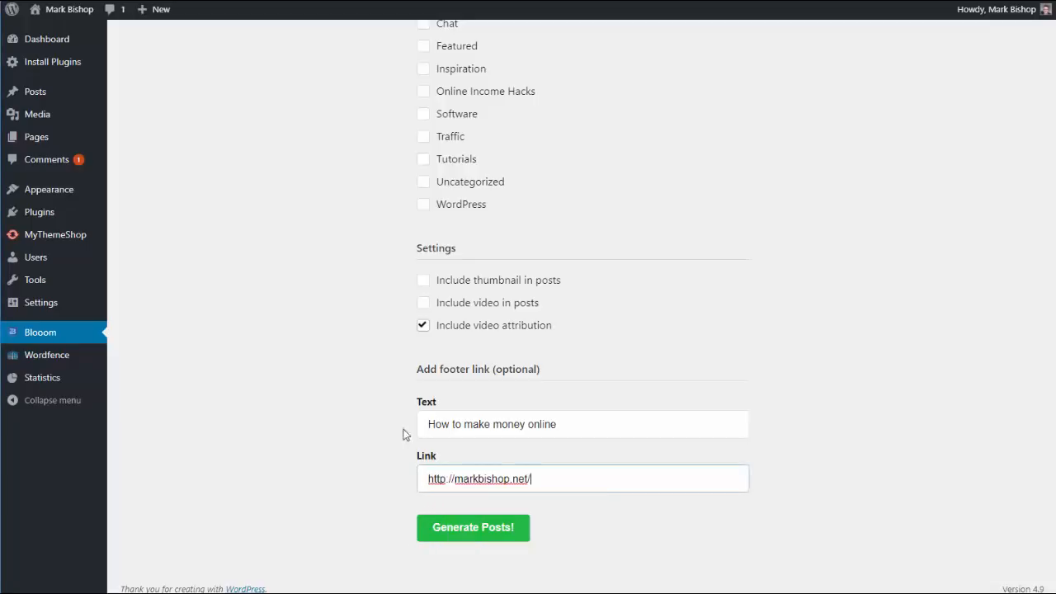
mouse_move(348, 288)
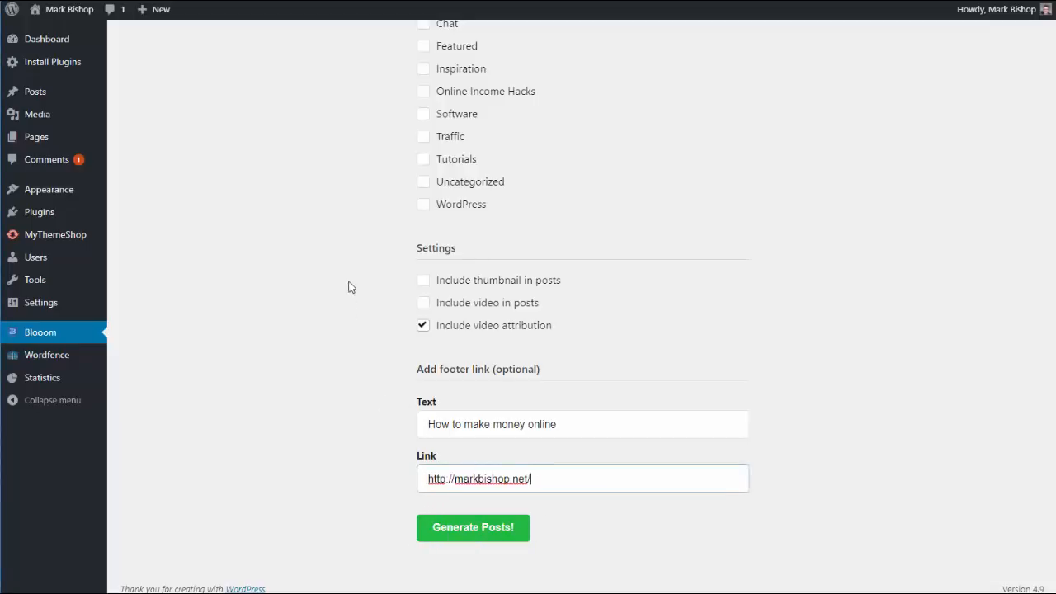
mouse_move(312, 237)
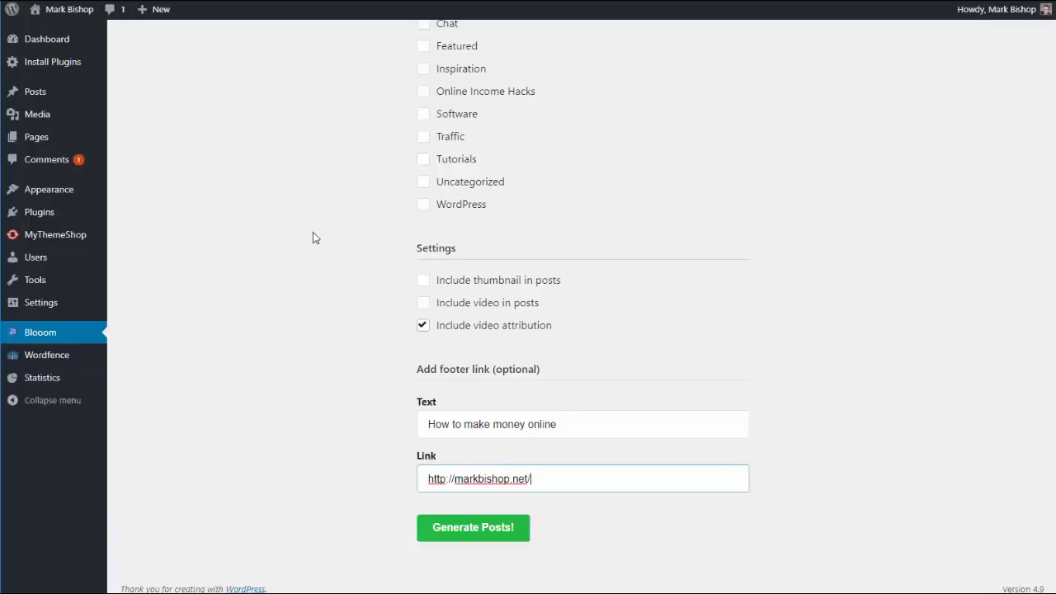
mouse_move(356, 211)
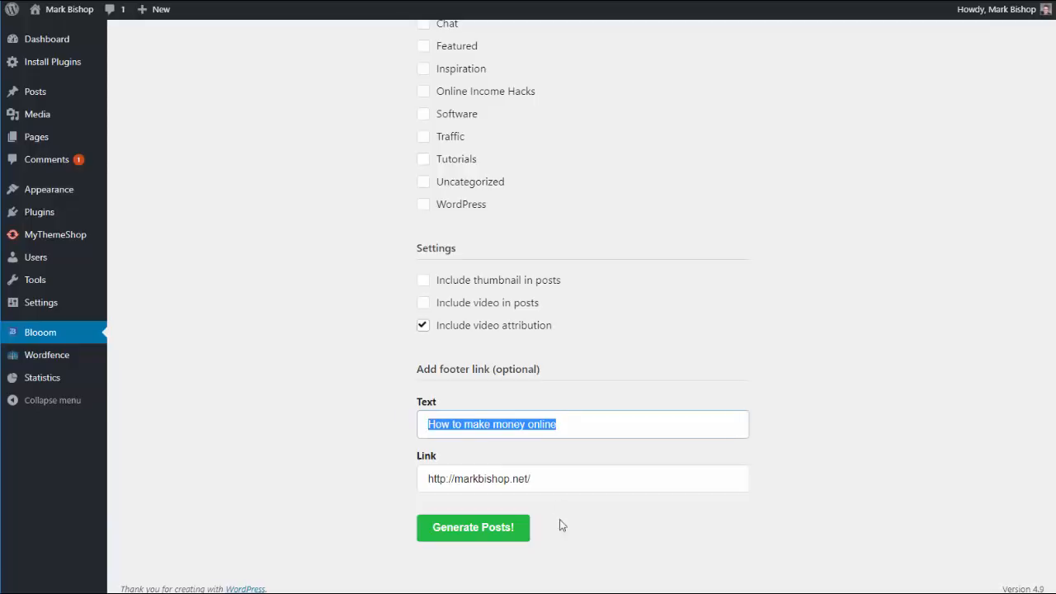
mouse_move(305, 341)
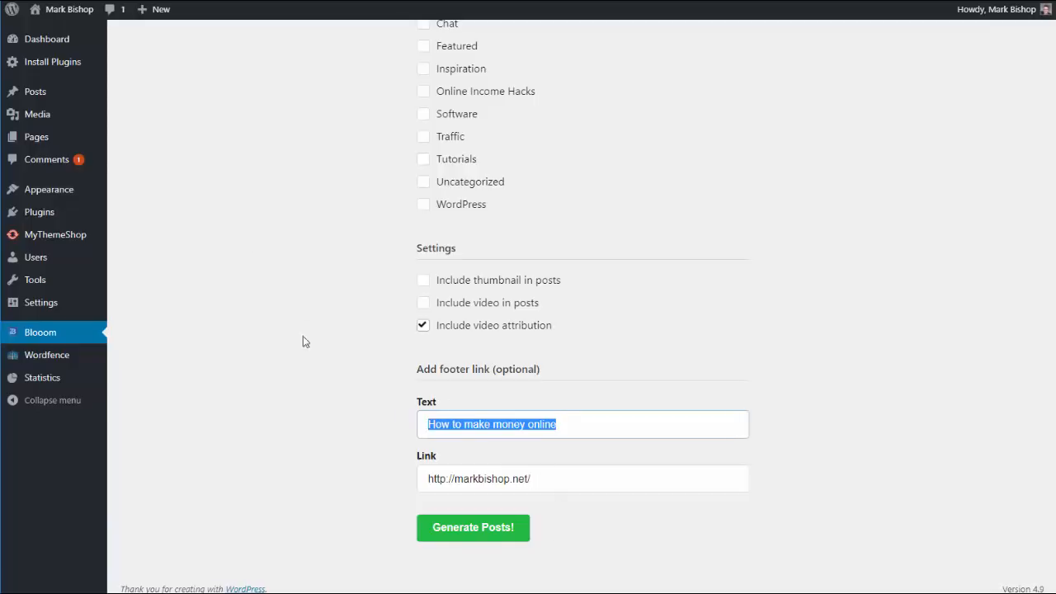
mouse_move(788, 420)
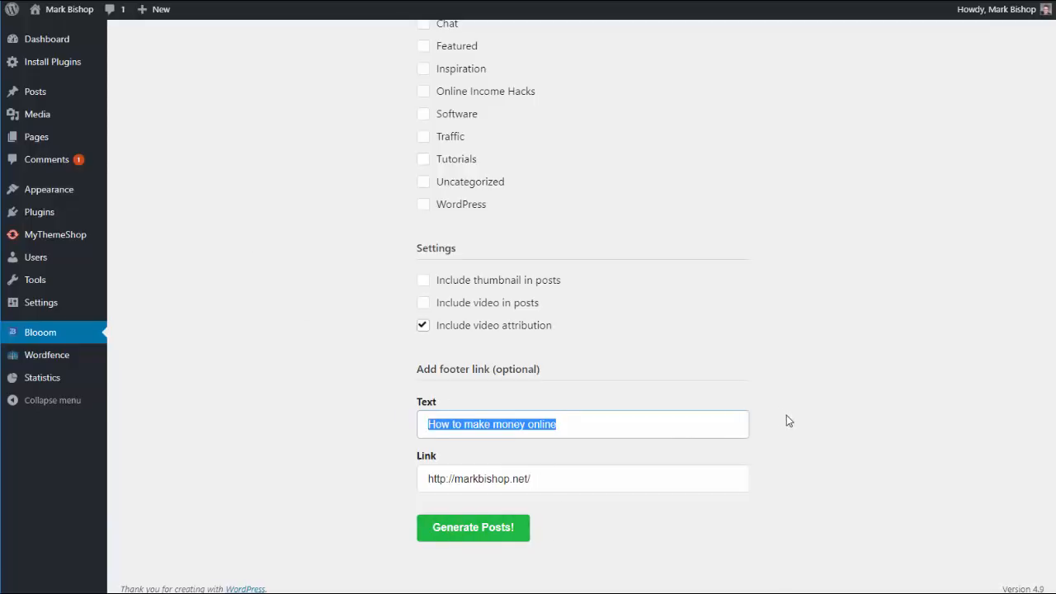